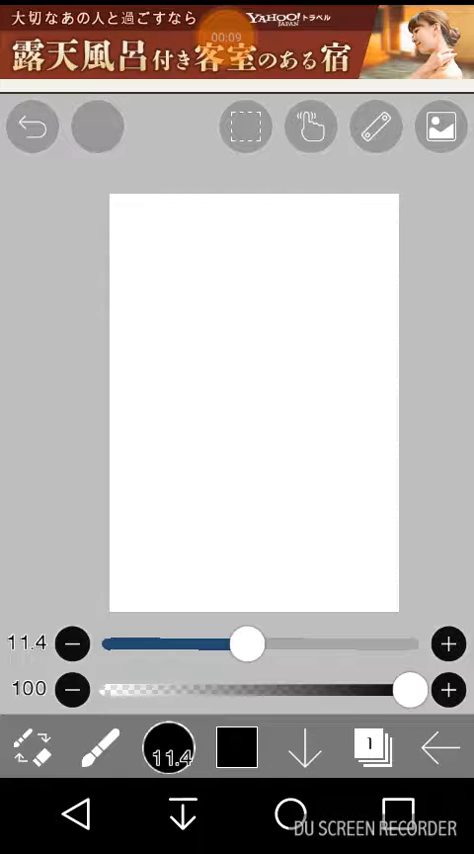
# - Lower the brush size from 11.4 to 9.6 for sketching on the blank canvas
pyautogui.moveTo(245, 643); pyautogui.dragTo(228, 643)
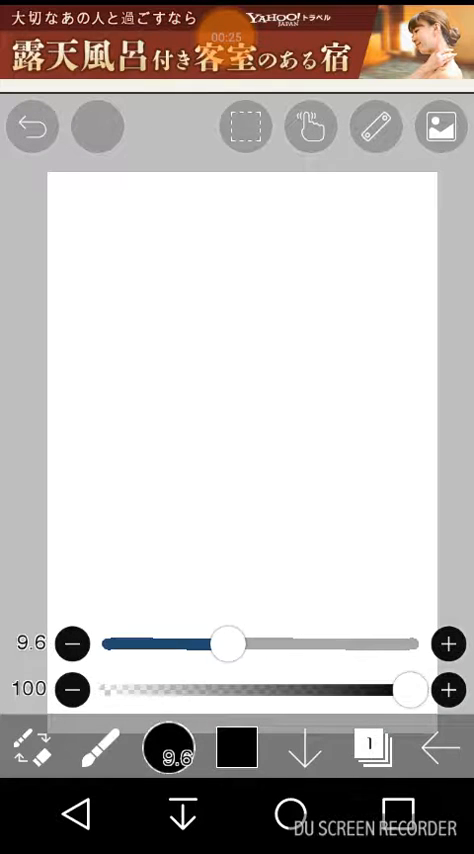
pyautogui.click(370, 126)
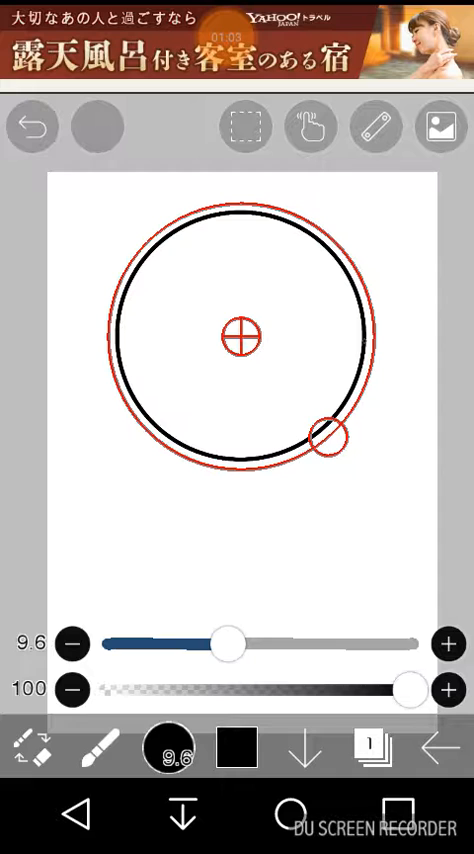
# - Draw the head circle with the circle ruler, then add crossing guidelines and a neck line
pyautogui.click(376, 126)
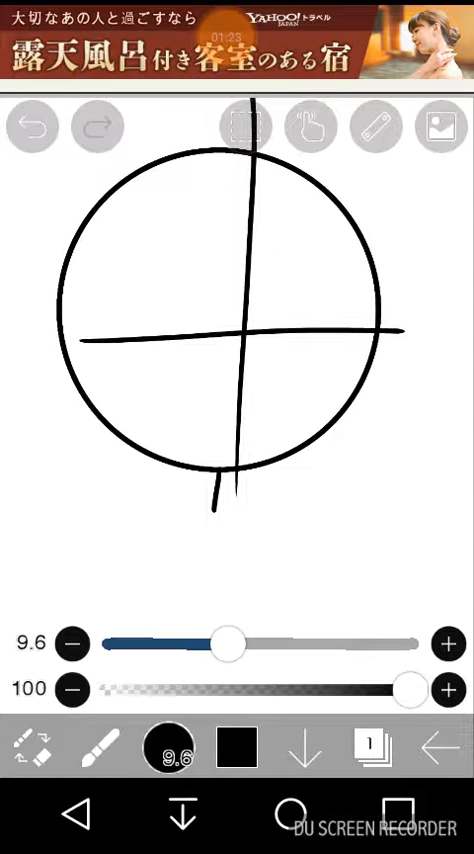
pyautogui.click(369, 126)
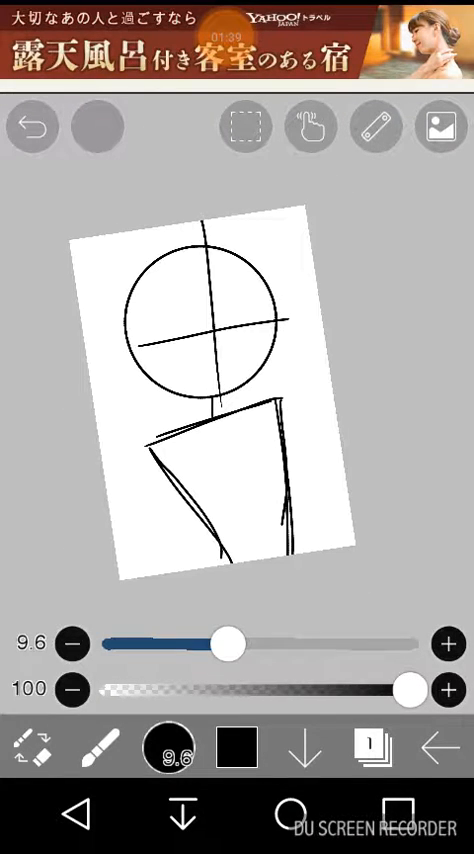
# - Rotate the canvas and sketch rough body lines below the head and neck
pyautogui.click(370, 126)
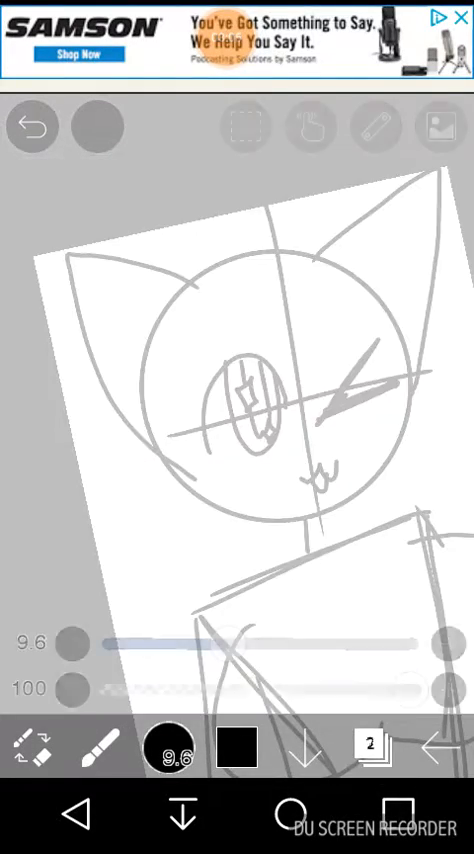
# - Fade the sketch layer to light grey and trace the head outline in black on a new layer
pyautogui.click(372, 126)
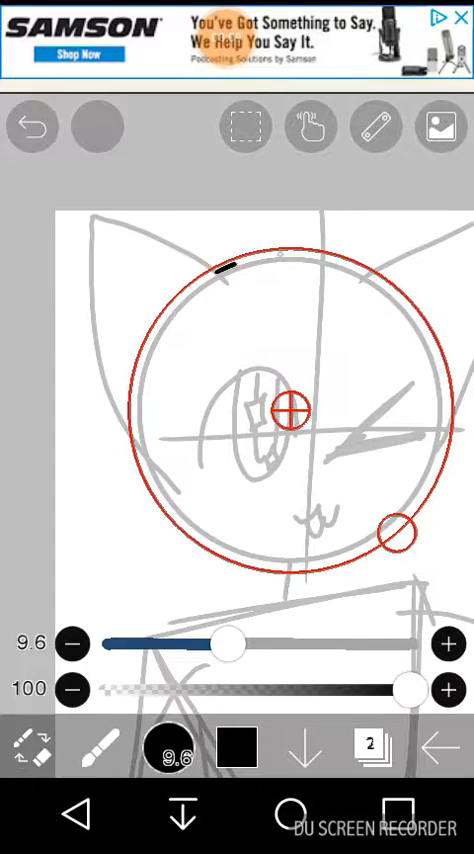
pyautogui.click(373, 126)
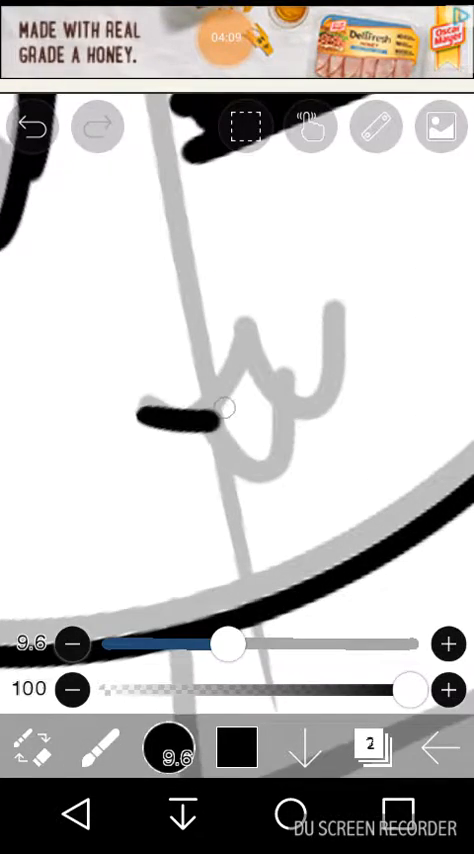
# - Zoom in and ink the face outline and mouth details in black
pyautogui.moveTo(225, 405); pyautogui.dragTo(378, 337)
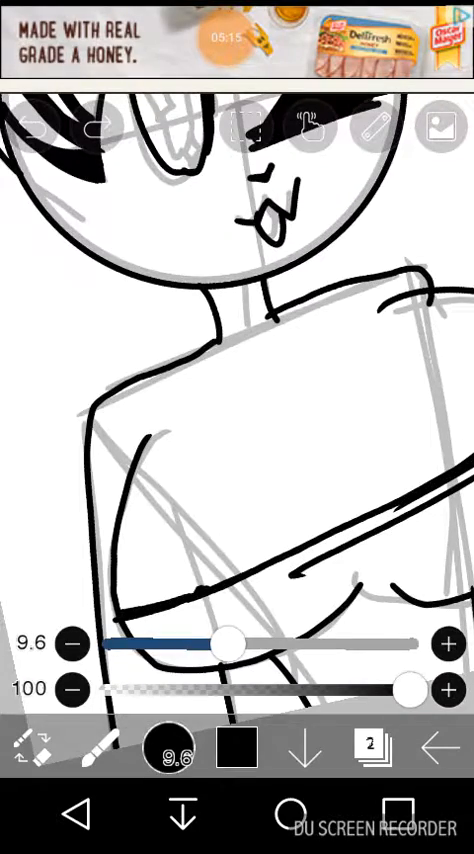
# - Ink the neck, shoulders and upper torso outline over the grey sketch
pyautogui.moveTo(120, 430); pyautogui.dragTo(280, 360)
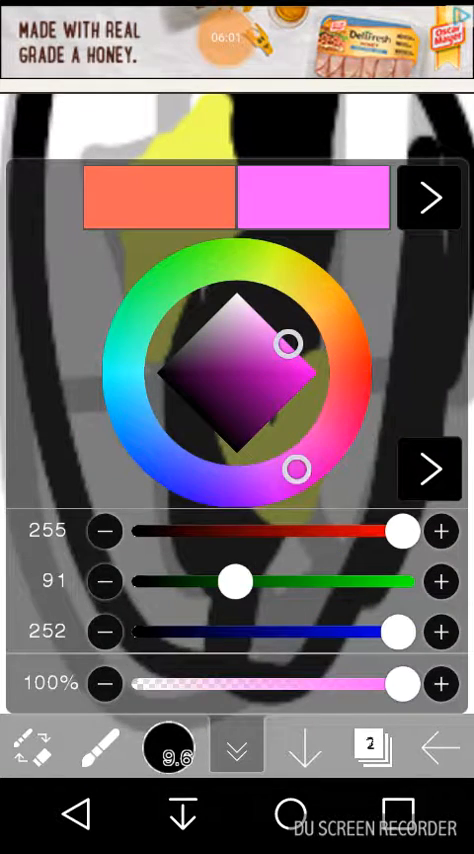
# - Pick purple, set the brush size to 30, and colour the head, ears, neck and torso
pyautogui.click(237, 753)
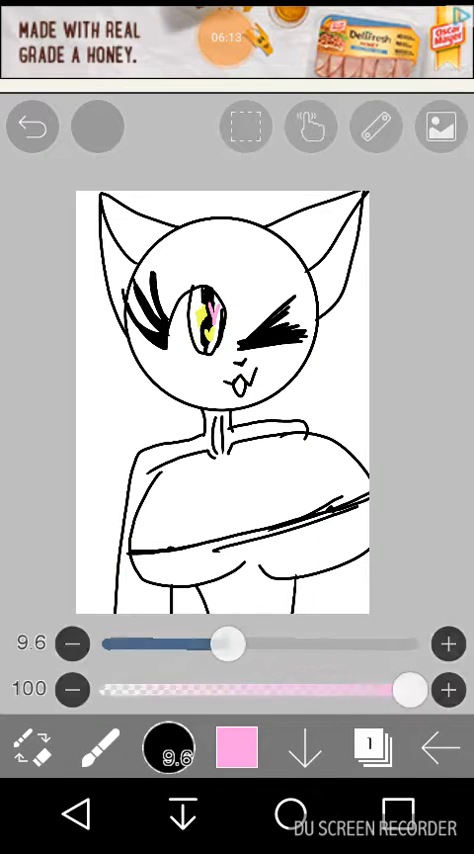
pyautogui.click(235, 749)
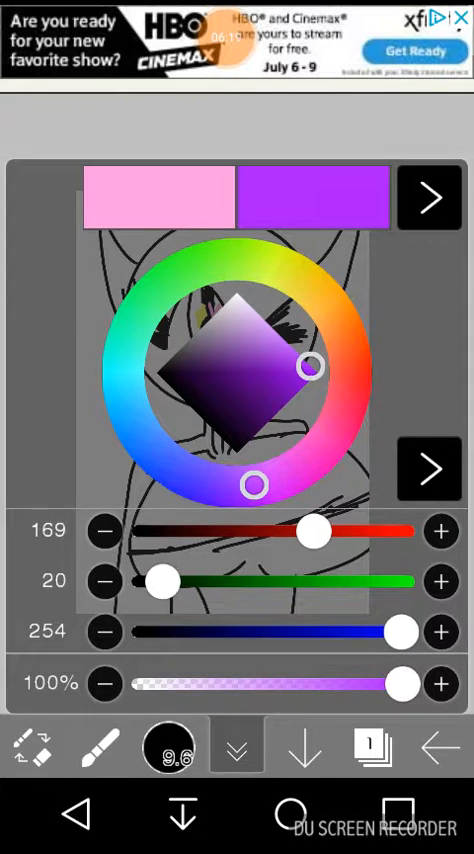
pyautogui.click(238, 747)
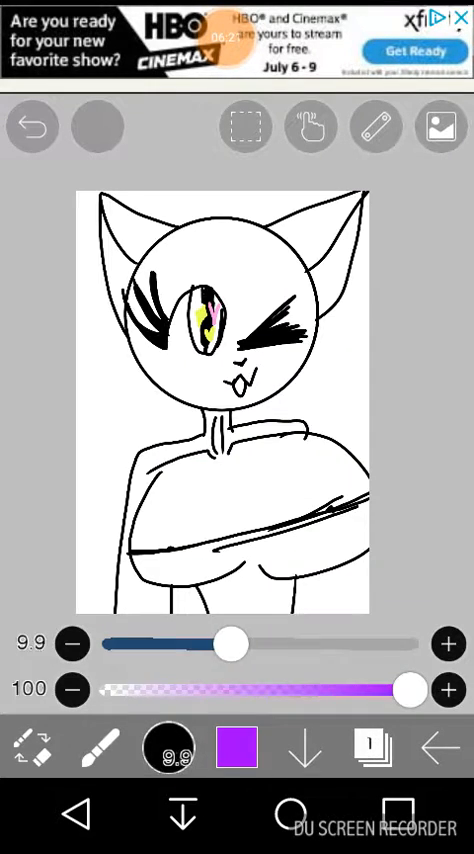
pyautogui.moveTo(232, 643); pyautogui.dragTo(407, 643)
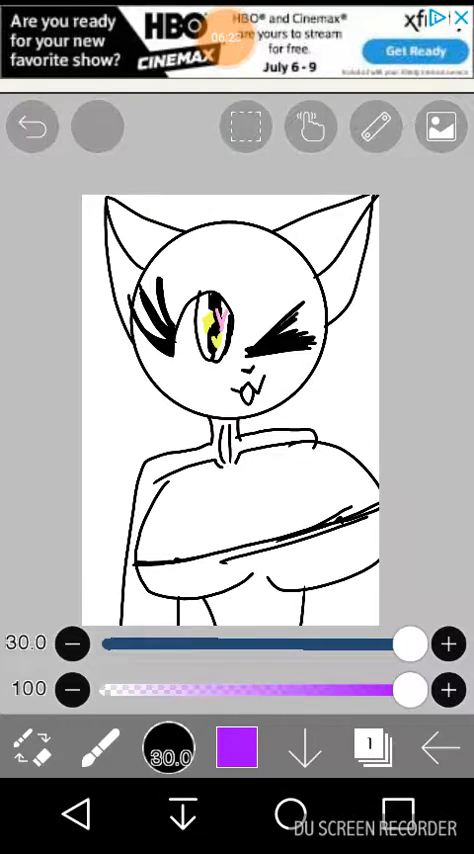
pyautogui.click(97, 747)
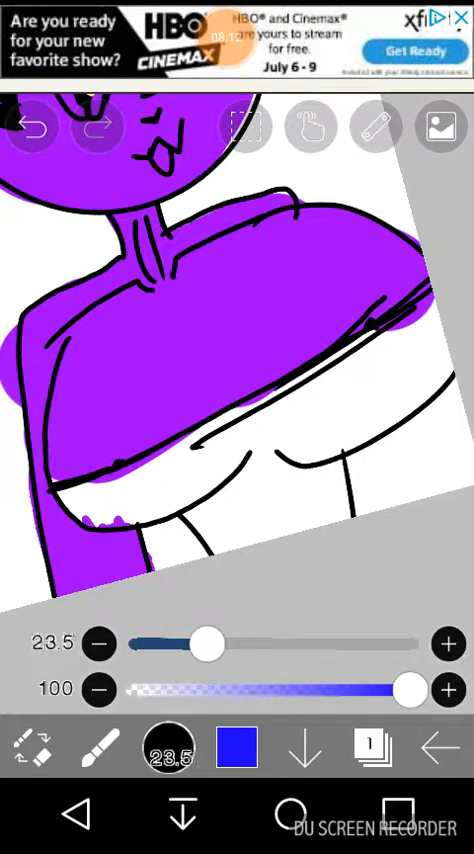
# - Paint thick blue strokes across the lower dress area with a wider brush
pyautogui.moveTo(110, 490); pyautogui.dragTo(230, 440)
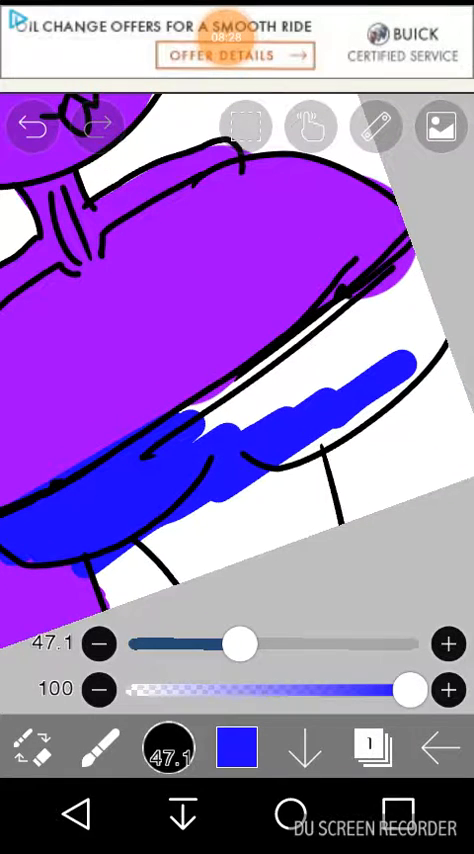
pyautogui.moveTo(235, 644); pyautogui.dragTo(290, 644)
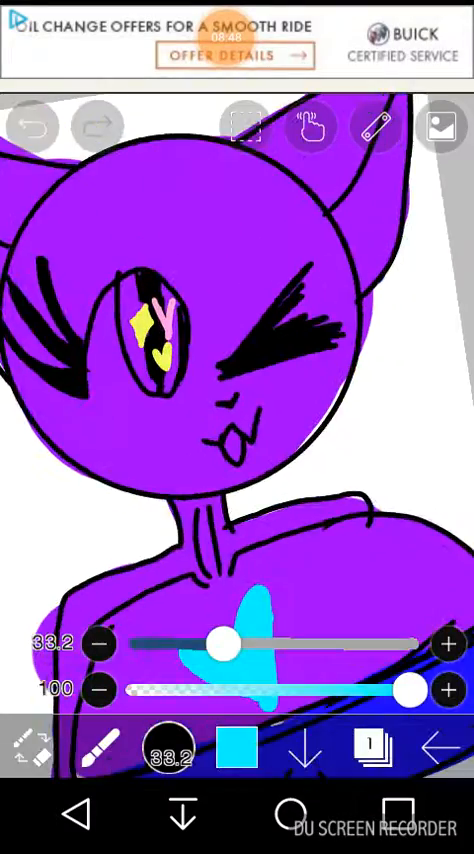
# - Switch from yellow to pink, fill the open eye, and airbrush a soft glow around it
pyautogui.click(240, 751)
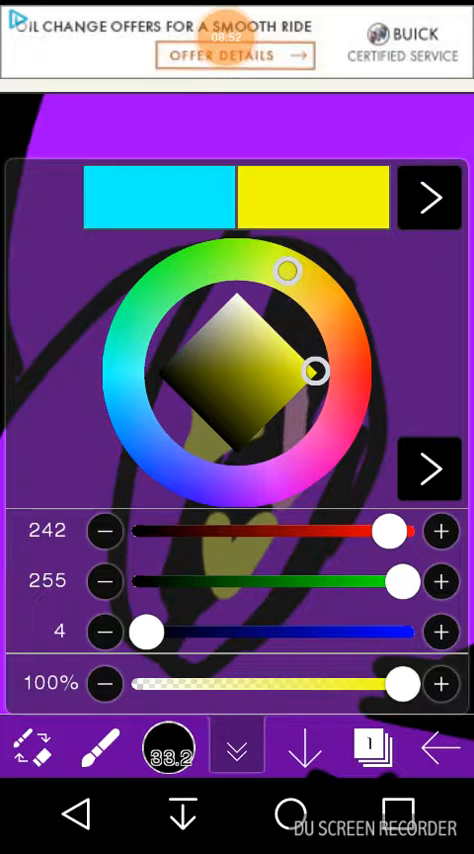
pyautogui.moveTo(291, 268); pyautogui.dragTo(323, 301)
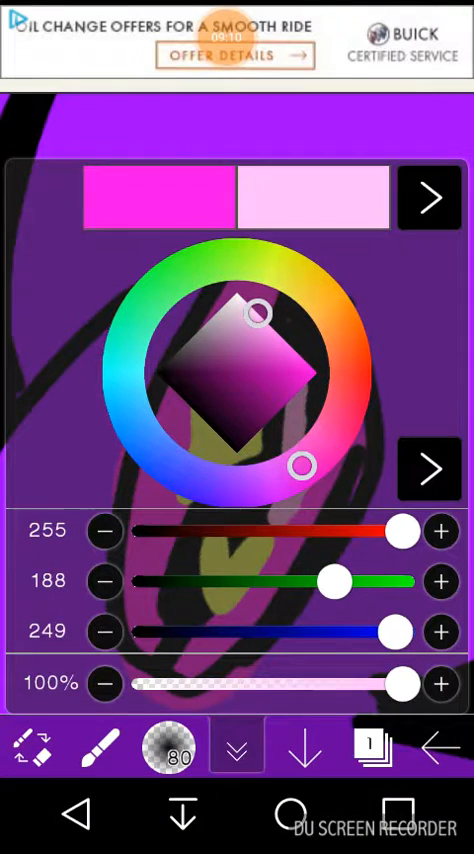
pyautogui.click(234, 749)
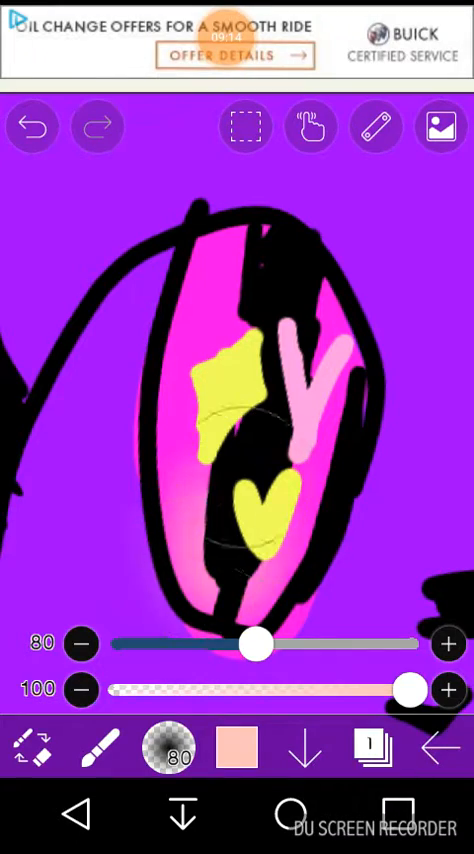
pyautogui.moveTo(255, 645); pyautogui.dragTo(263, 645)
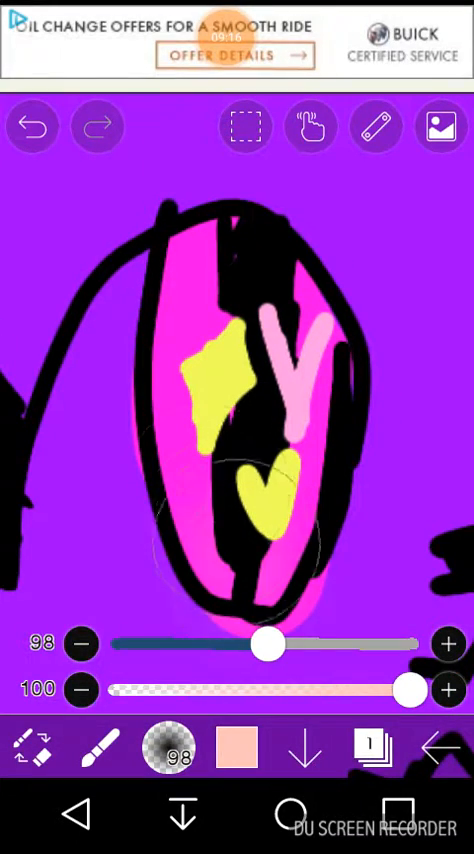
pyautogui.click(178, 752)
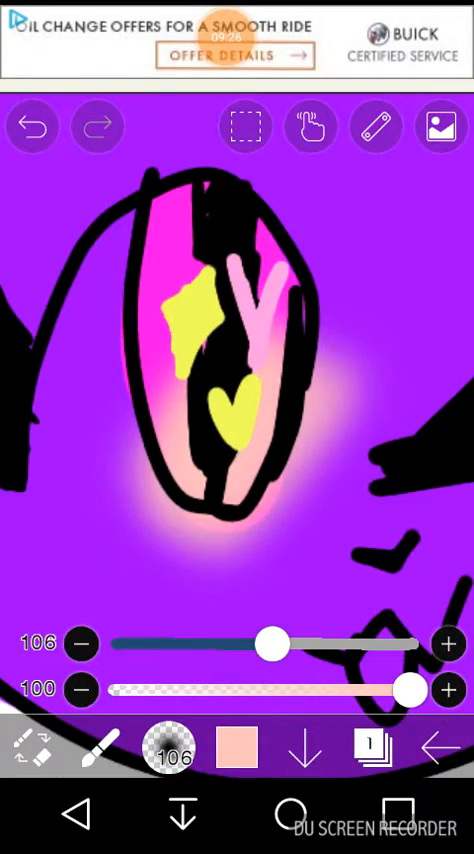
pyautogui.click(241, 749)
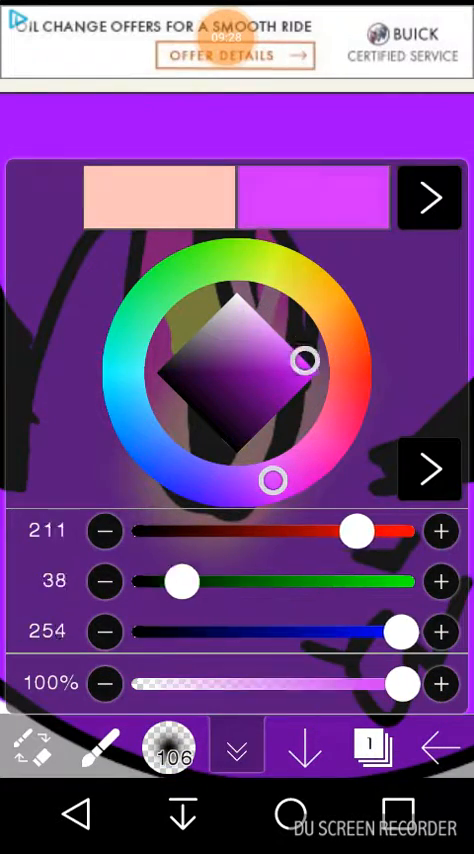
# - Choose green, airbrush a haze over the winking eye, then select blue
pyautogui.click(236, 750)
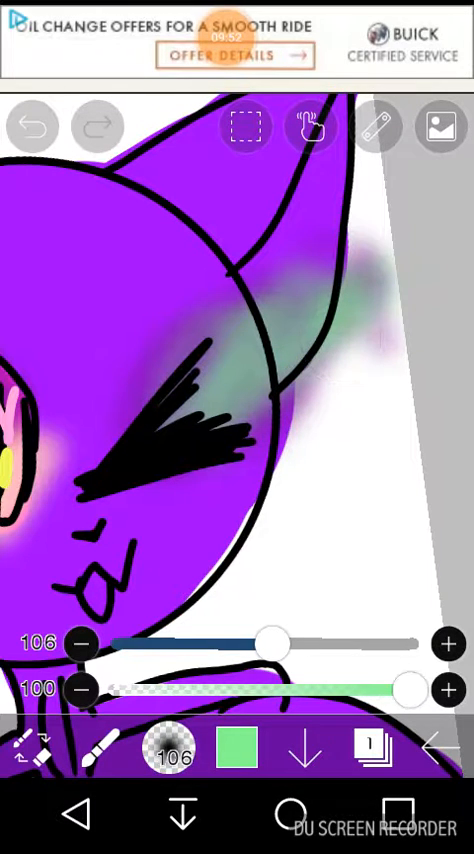
pyautogui.click(234, 748)
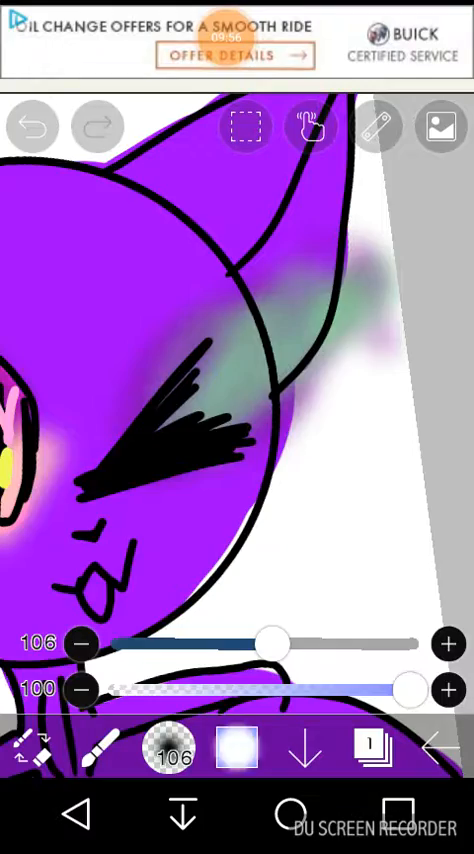
pyautogui.click(235, 748)
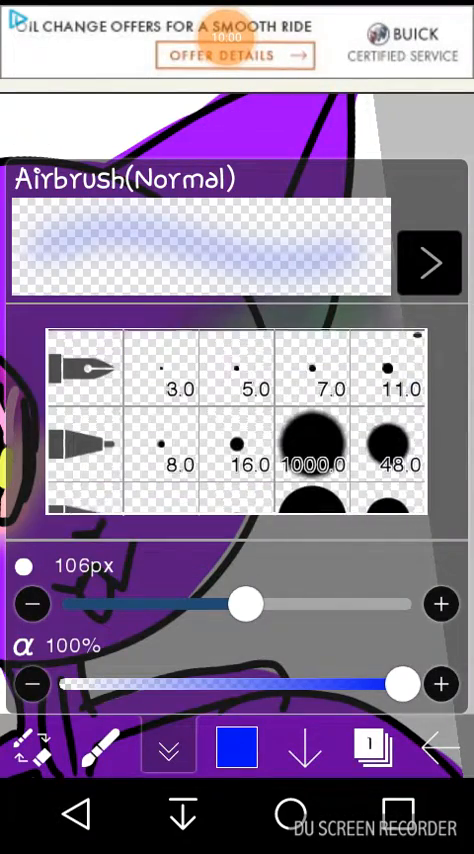
# - Airbrush pink shading at size 20 around the open eye and the winking cheek
pyautogui.click(238, 367)
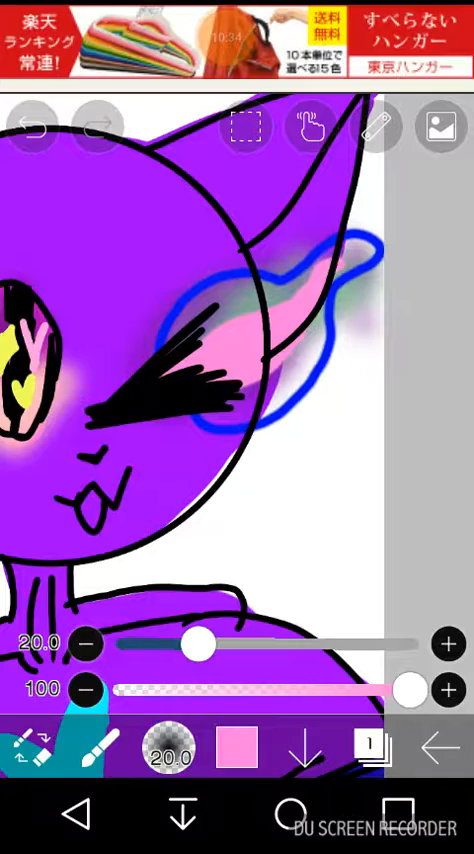
pyautogui.click(441, 127)
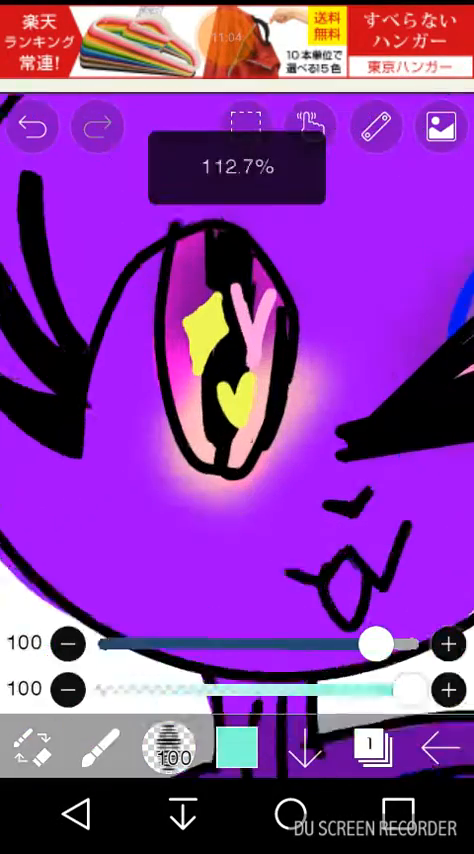
# - Airbrush a pale blue glow beneath the open eye at size 50
pyautogui.click(245, 750)
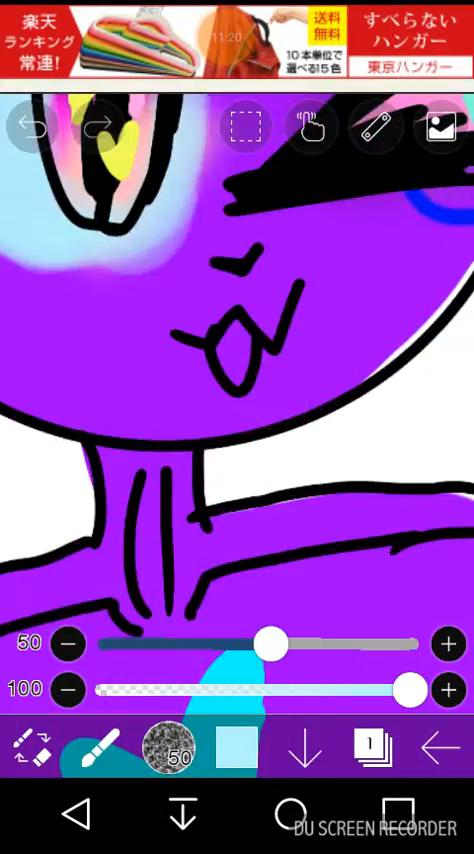
pyautogui.click(173, 745)
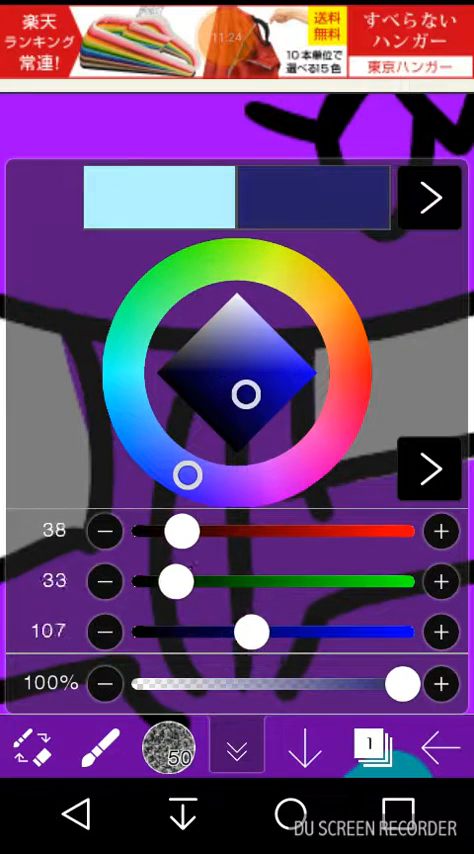
# - Paint the dress dark navy and add cyan hearts on the chest, dress and winking eye
pyautogui.click(237, 748)
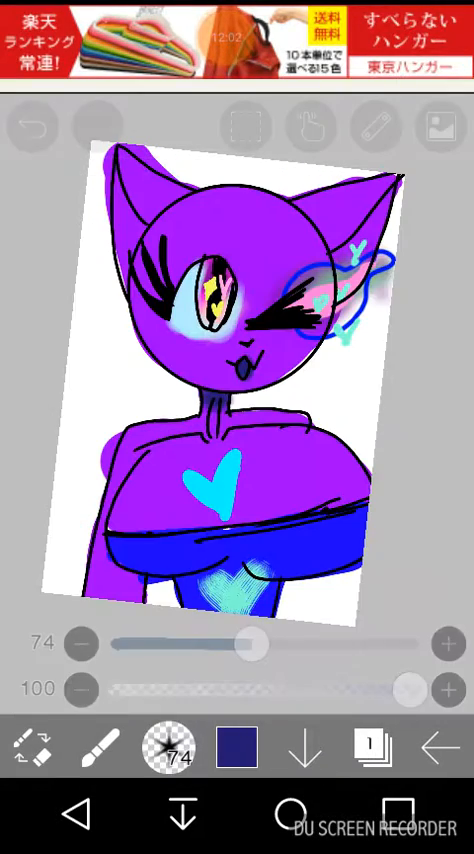
# - Scatter cyan and yellow star-brush sparkles on a new layer below the drawing
pyautogui.click(231, 749)
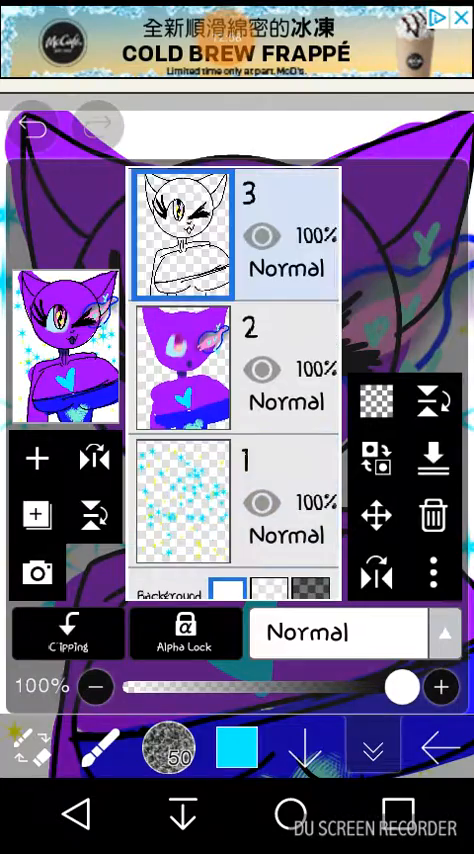
# - Airbrush a red blush across both cheeks on layer 4 and set its opacity to 81%
pyautogui.click(235, 748)
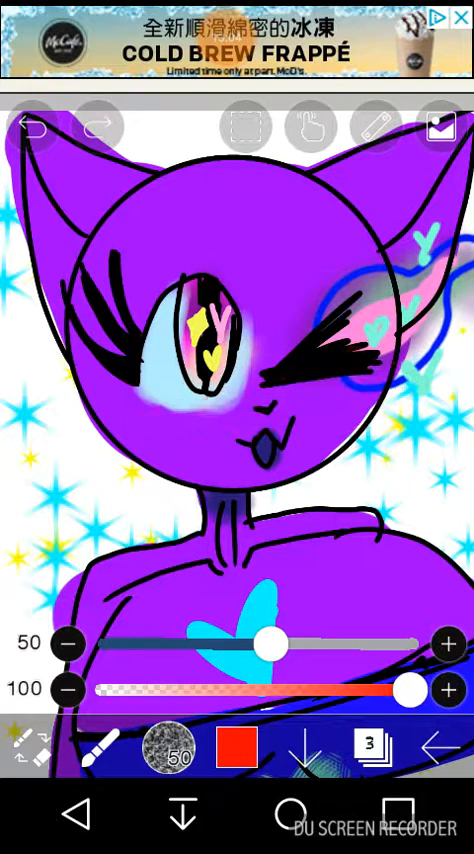
pyautogui.moveTo(262, 643); pyautogui.dragTo(340, 643)
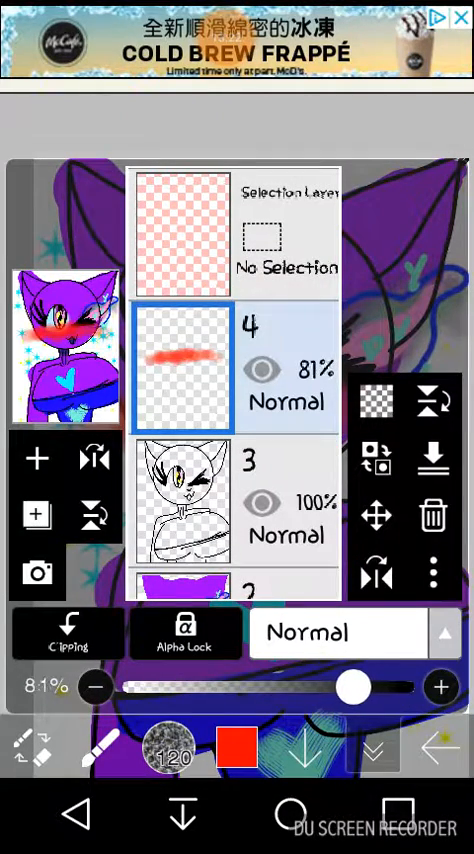
pyautogui.moveTo(355, 687); pyautogui.dragTo(340, 687)
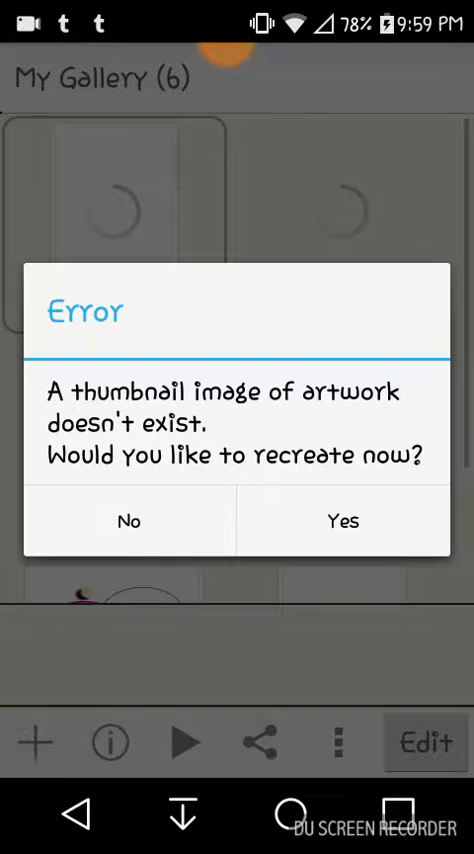
# - Recreate the missing thumbnail and open the enlarged Untitled6 preview
pyautogui.click(128, 521)
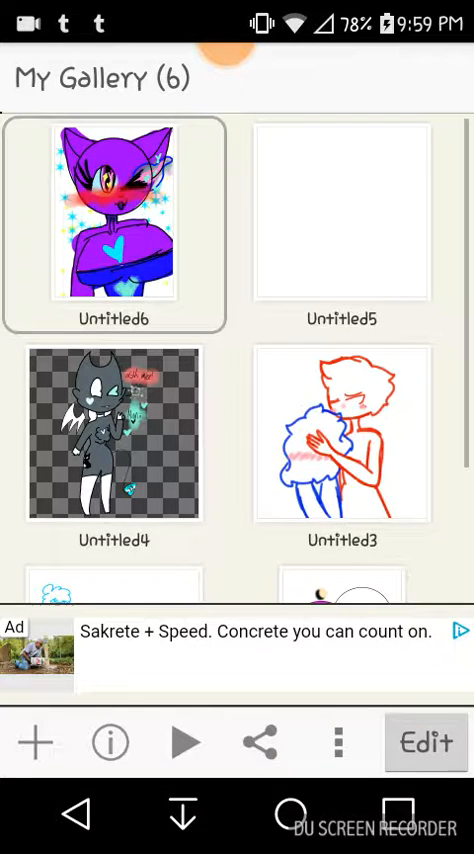
pyautogui.click(113, 225)
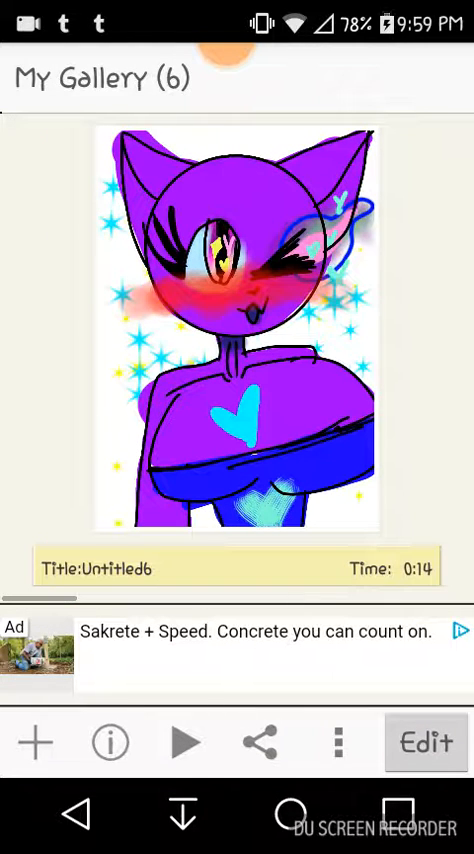